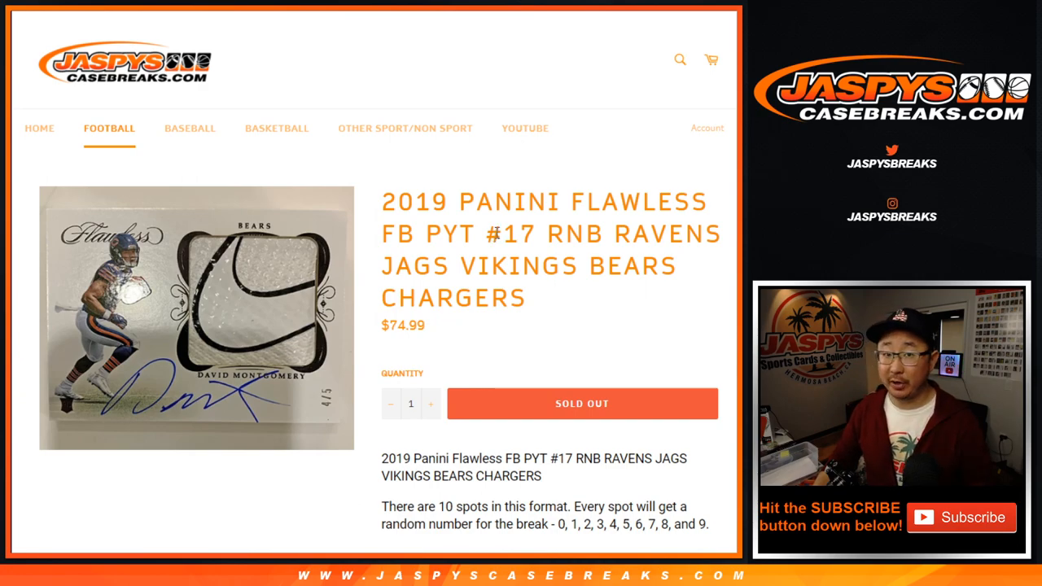
# Bring up the RANDOM.ORG List Randomizer for the ten names
pyautogui.doubleClick(456, 234)
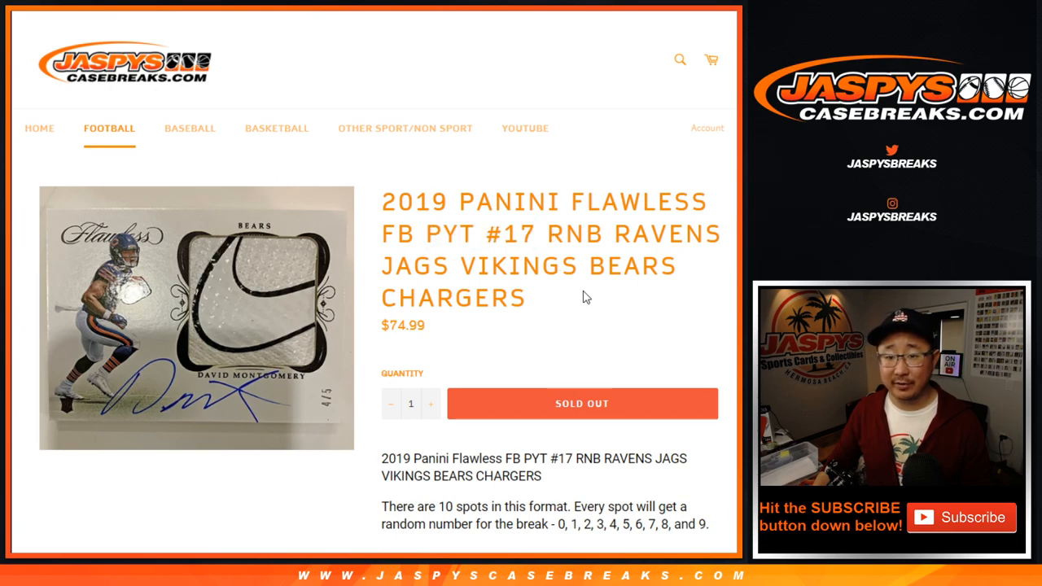
pyautogui.scroll(-3)
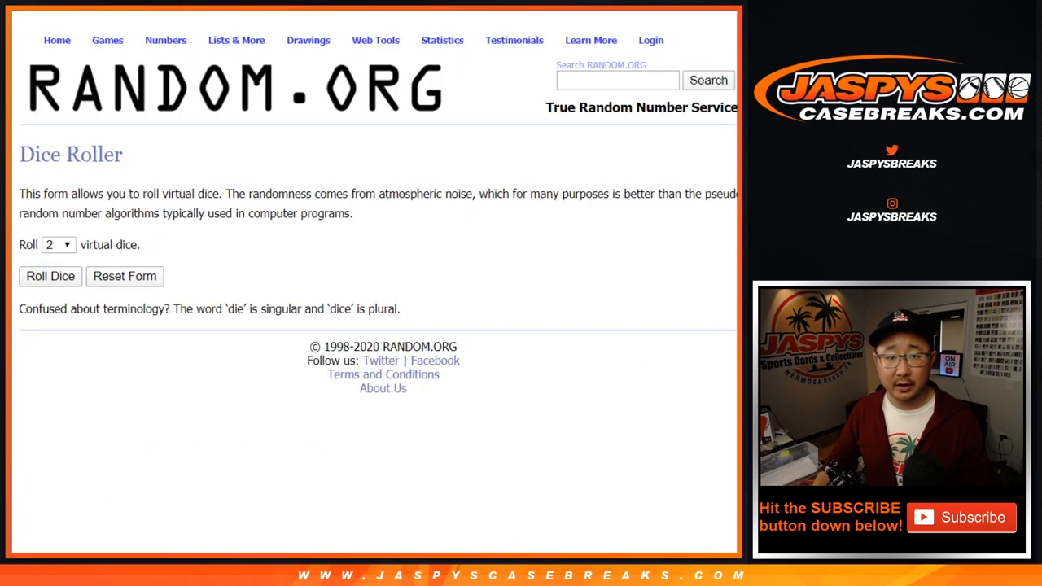
pyautogui.click(49, 276)
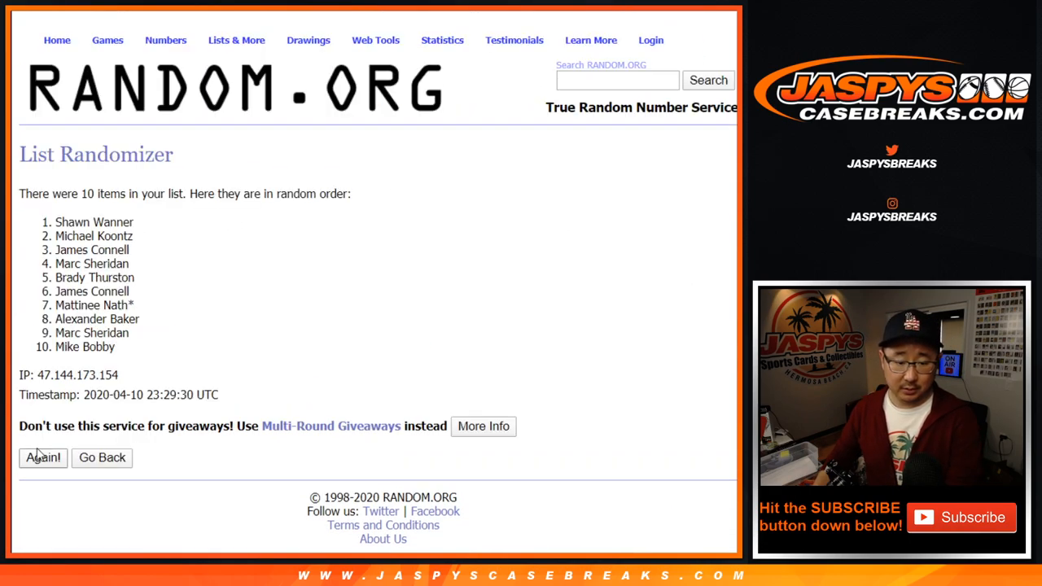
# Reshuffle the names until the sixth randomization and select the resulting list
pyautogui.click(42, 456)
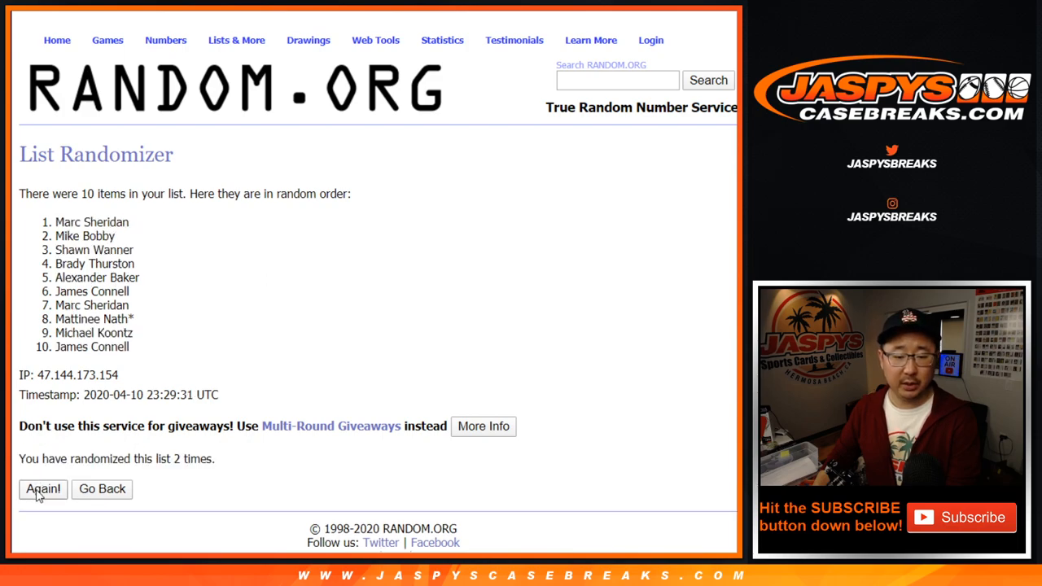
pyautogui.click(42, 488)
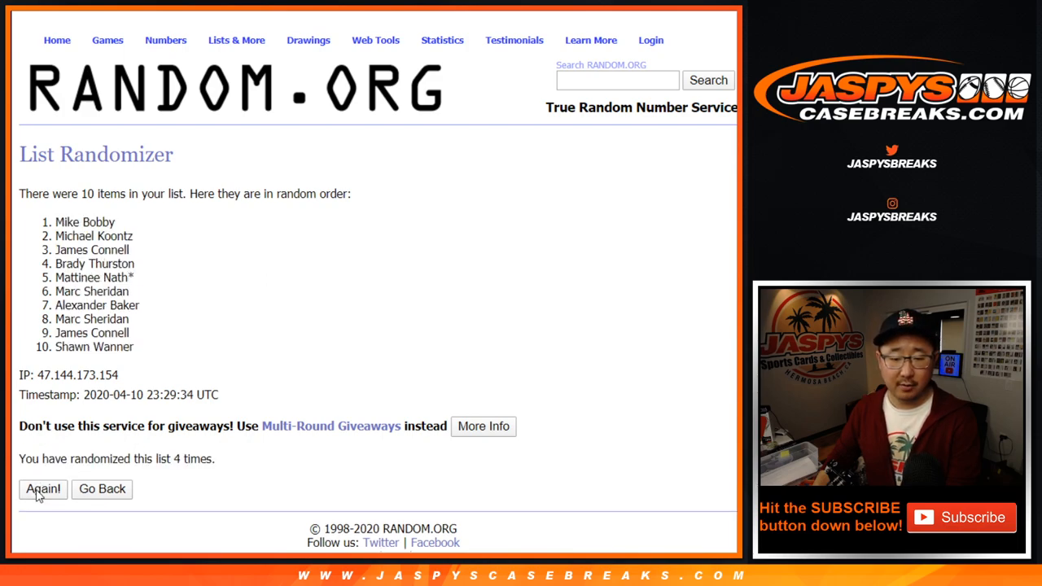
pyautogui.click(42, 488)
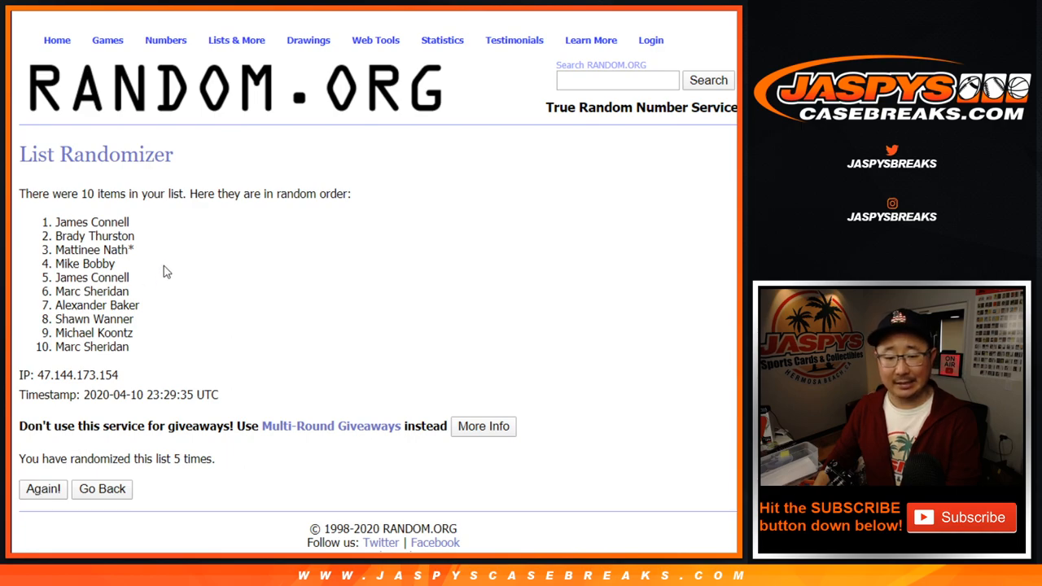
pyautogui.click(42, 488)
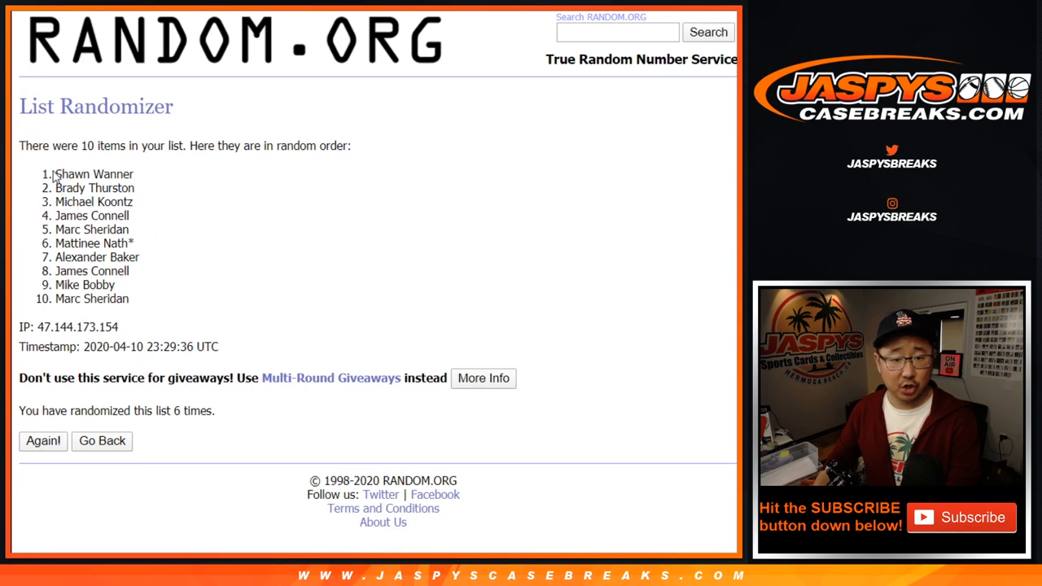
pyautogui.moveTo(56, 173); pyautogui.dragTo(131, 299)
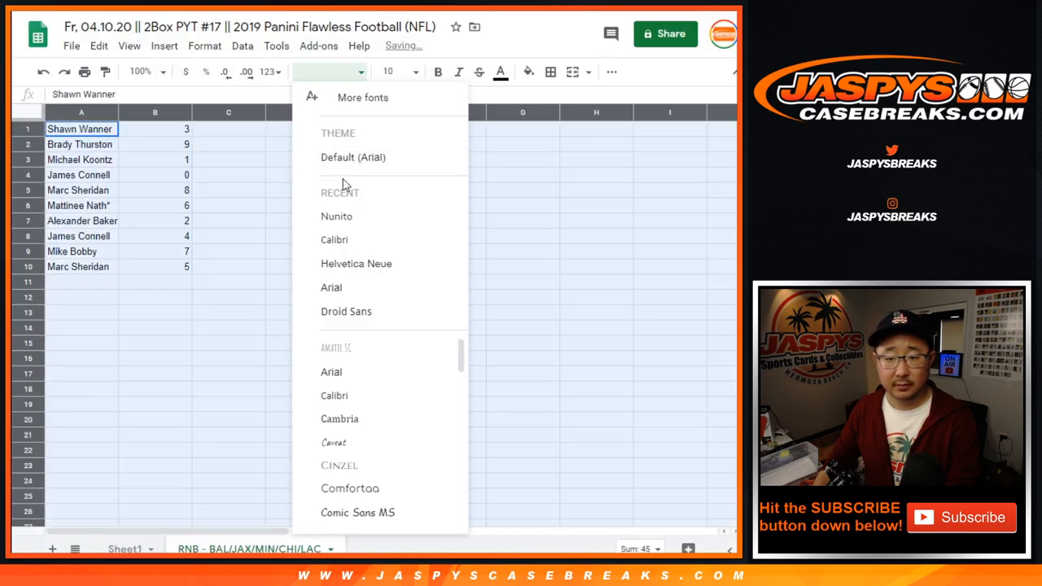
# Format the names and numbers in Nunito at size 18, then select the column B numbers
pyautogui.click(335, 214)
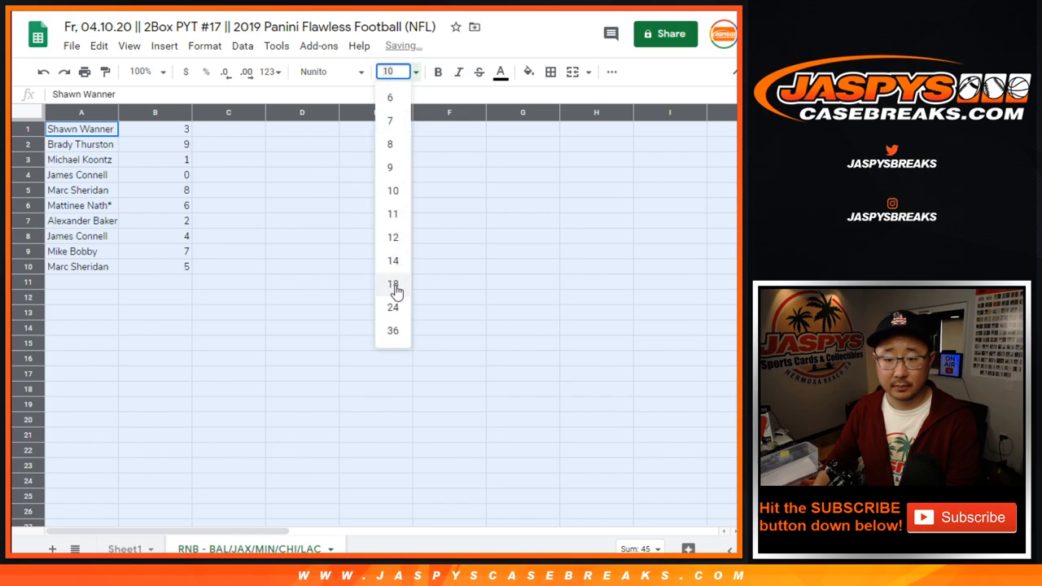
pyautogui.click(392, 283)
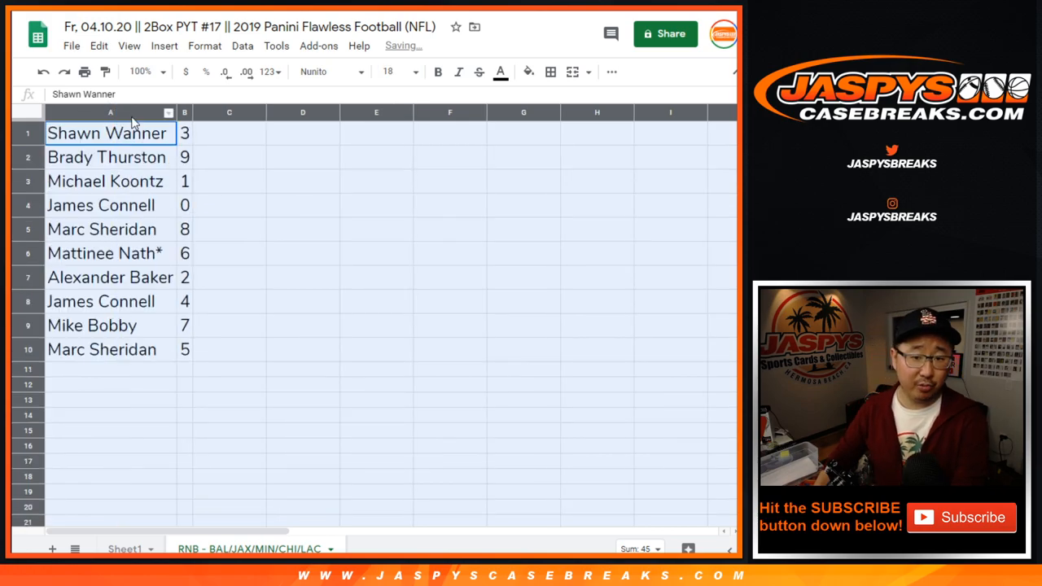
pyautogui.click(106, 181)
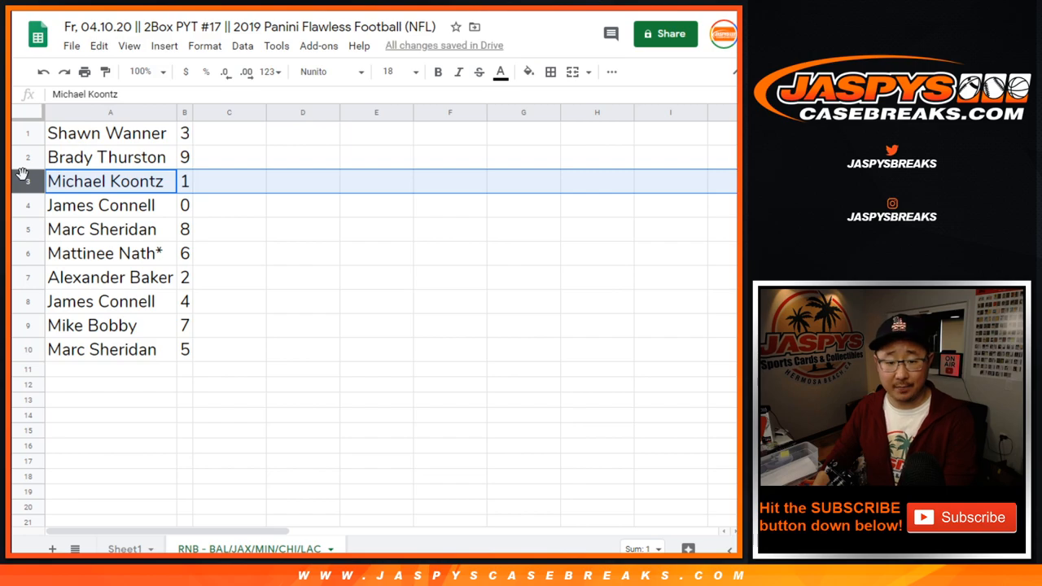
pyautogui.click(101, 205)
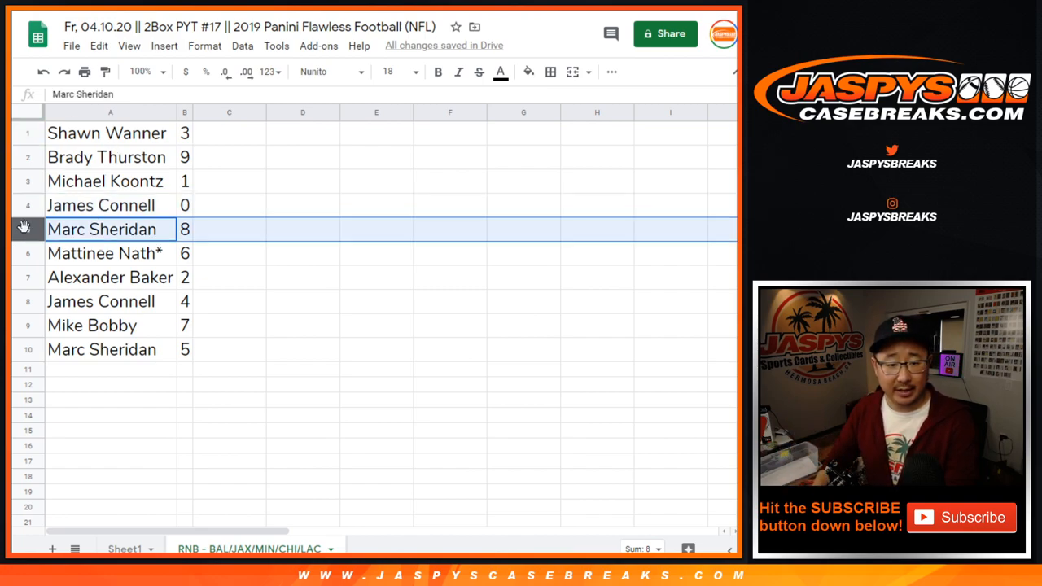
pyautogui.click(110, 254)
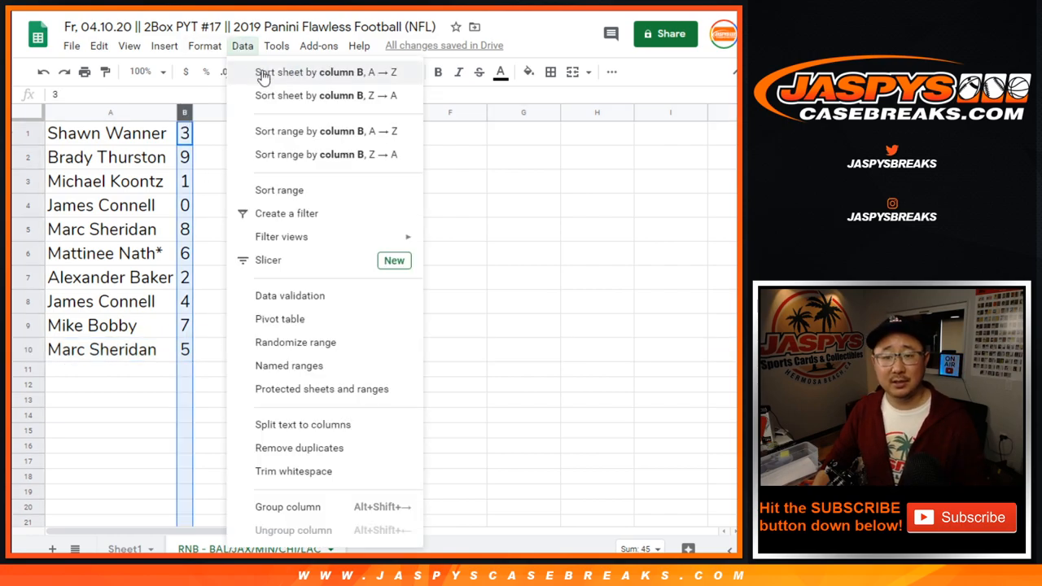
# Sort rows by column B ascending, apply all borders and center-align every cell
pyautogui.click(322, 72)
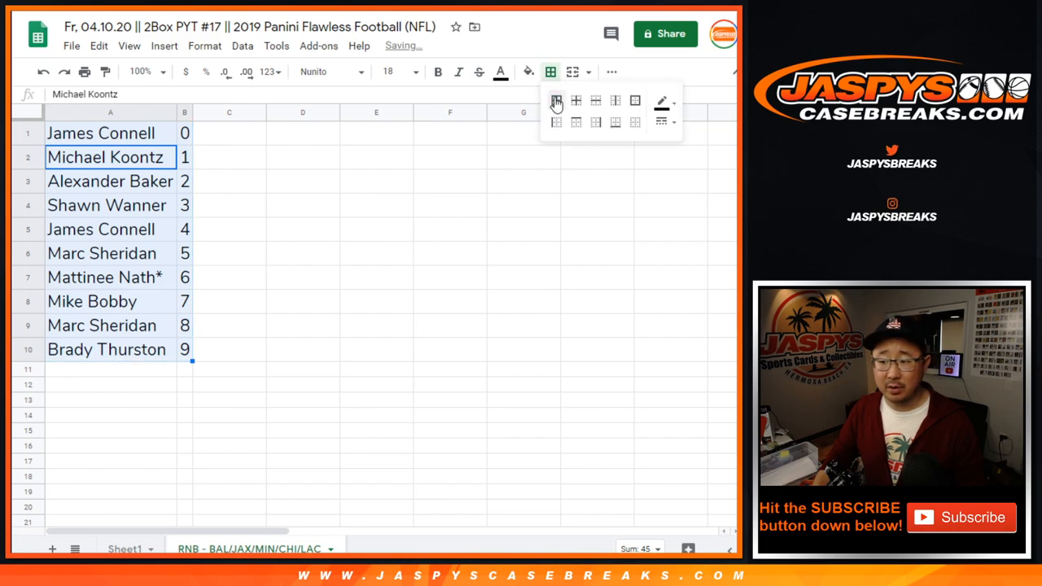
pyautogui.click(612, 72)
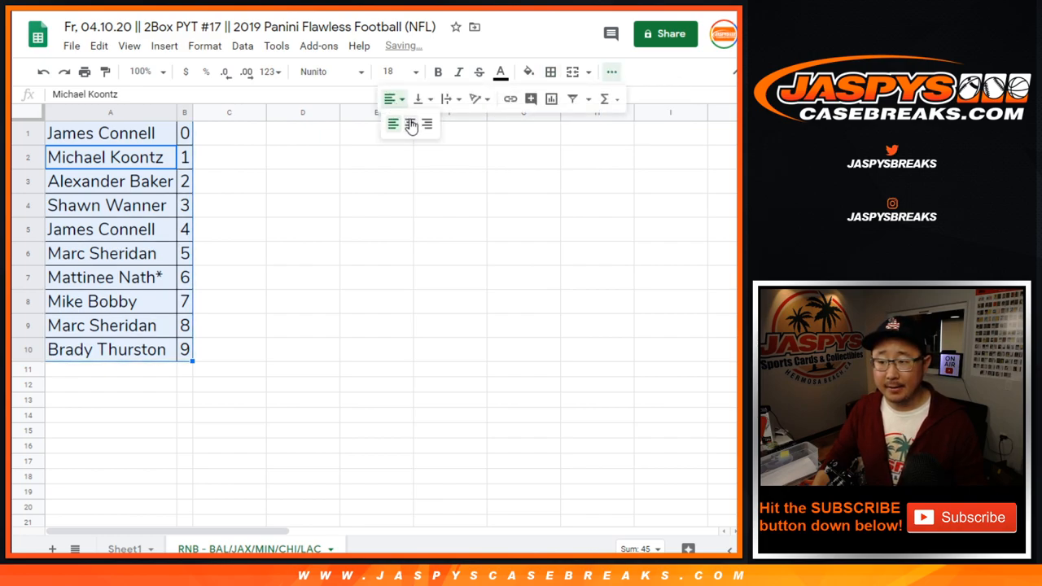
pyautogui.click(411, 124)
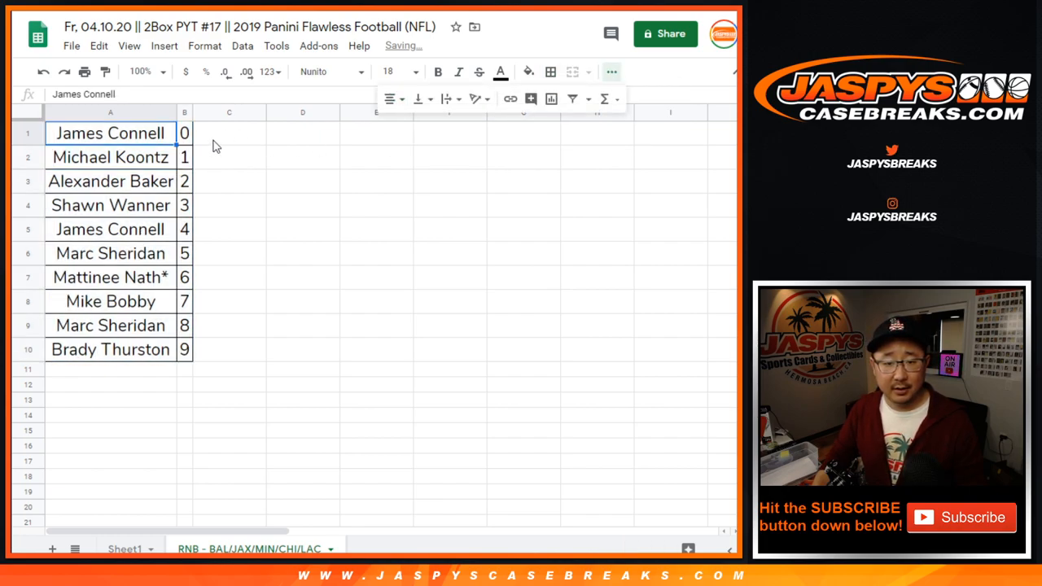
pyautogui.click(228, 133)
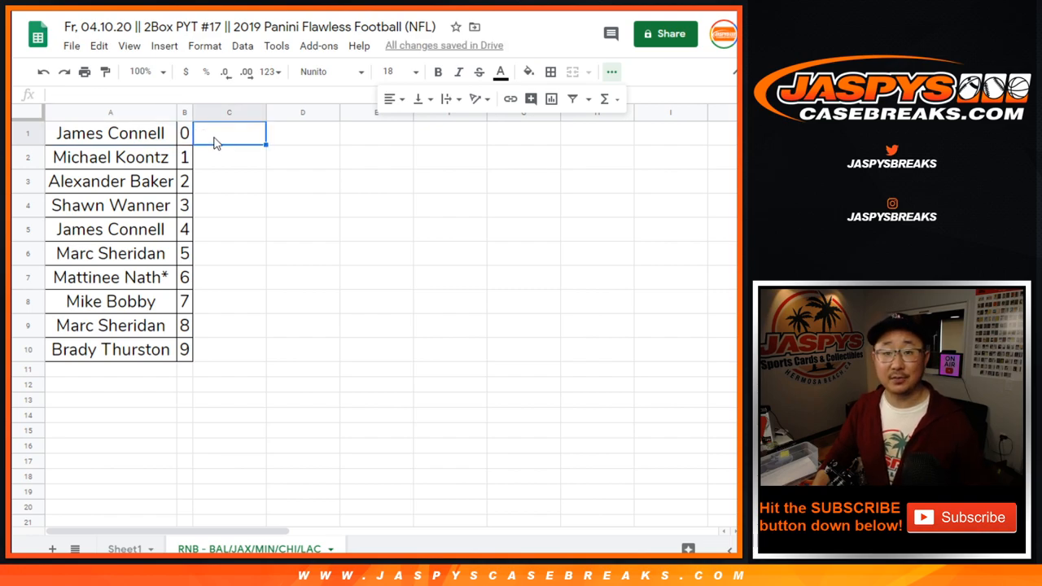